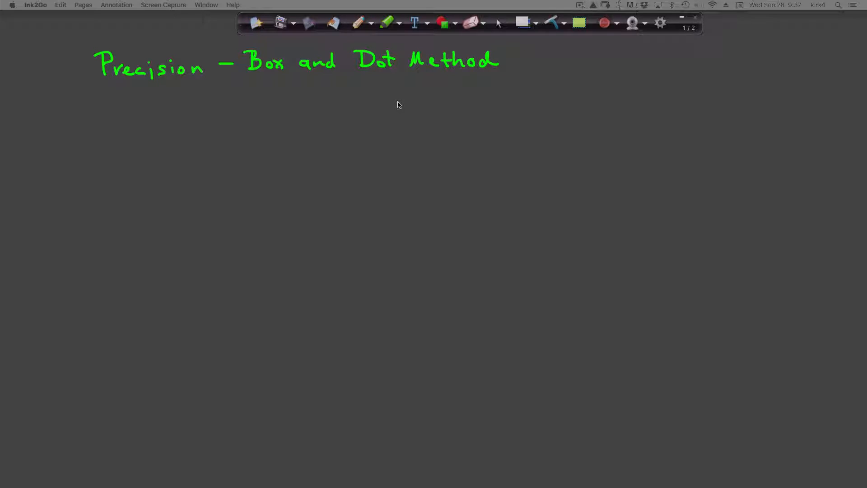
pyautogui.moveTo(351, 76)
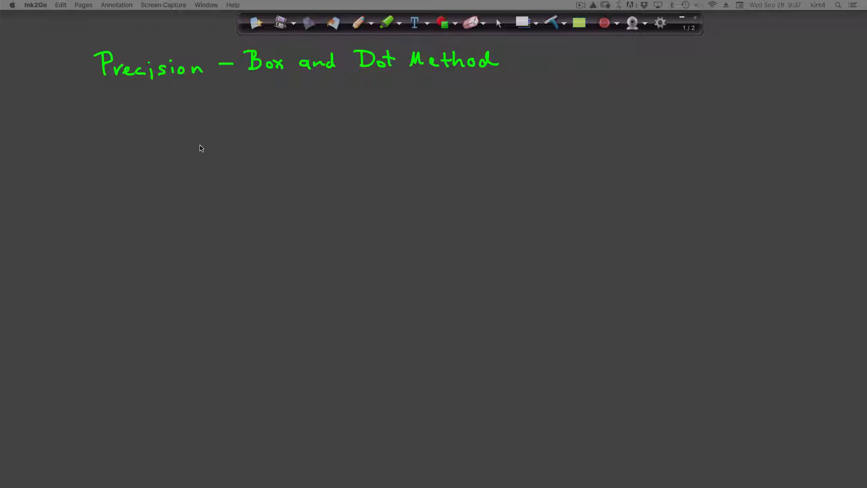
# Handwrite 0.120340 in green below the title and begin a yellow arrow down from it
pyautogui.moveTo(163, 133); pyautogui.dragTo(180, 133)
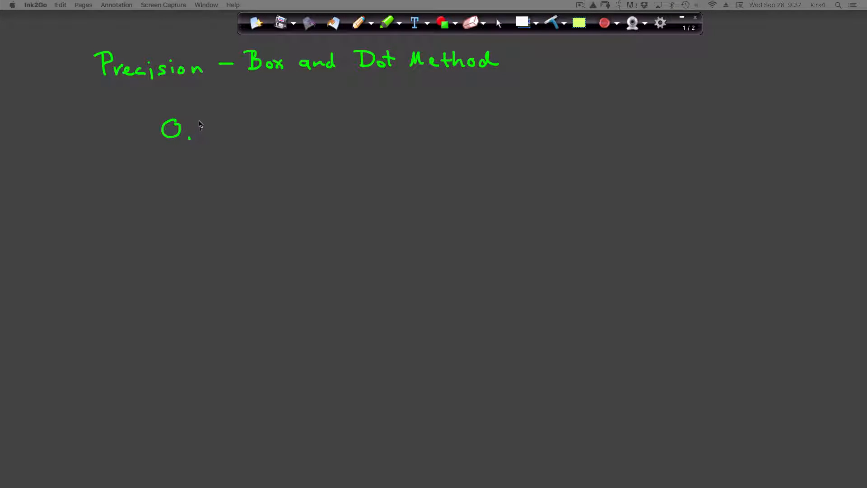
pyautogui.moveTo(197, 119); pyautogui.dragTo(221, 141)
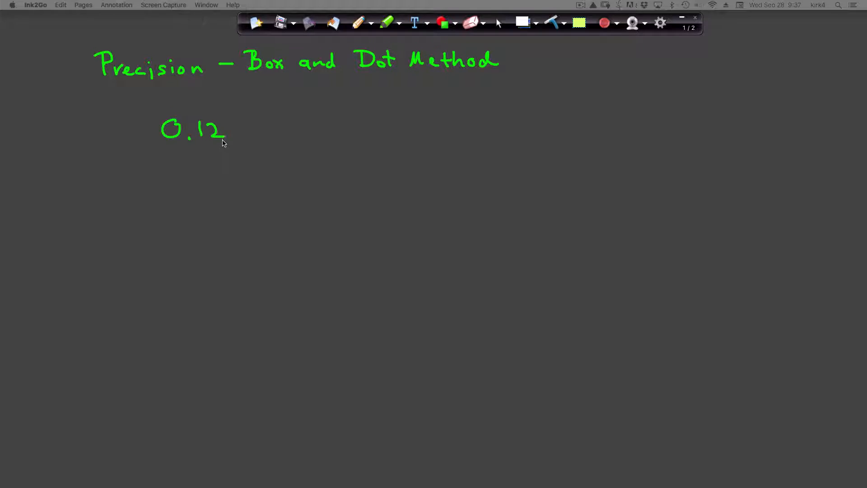
pyautogui.moveTo(227, 130); pyautogui.dragTo(257, 130)
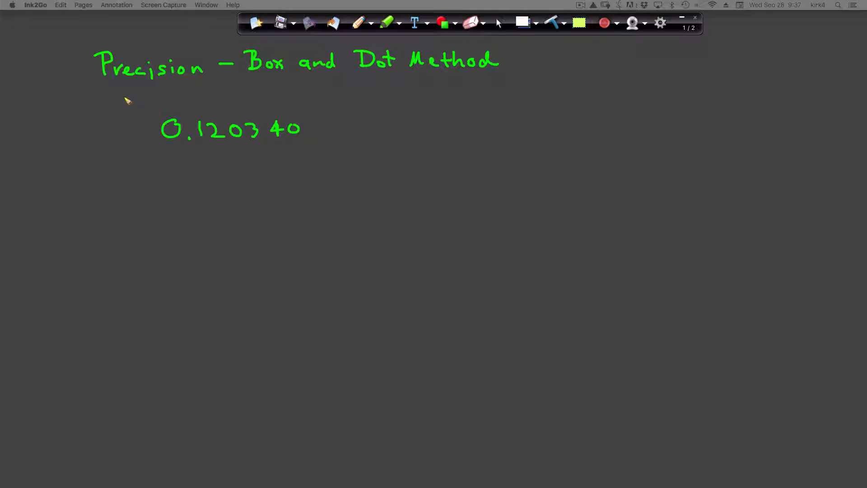
pyautogui.moveTo(125, 88); pyautogui.dragTo(99, 116)
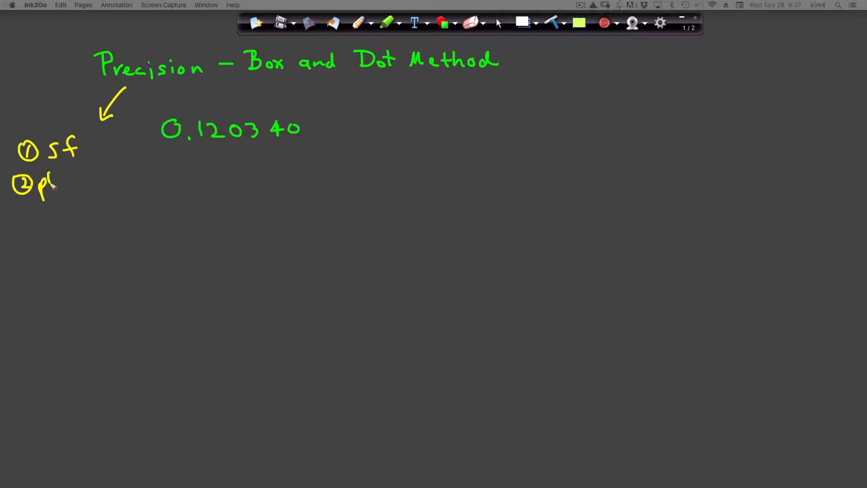
# Write ② places and HTO.123 beneath the yellow notes on the left
pyautogui.write('laces')
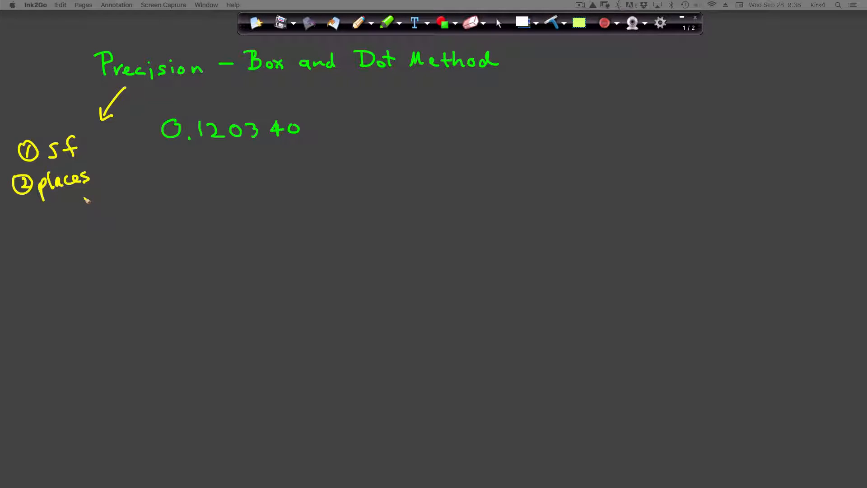
pyautogui.moveTo(83, 204)
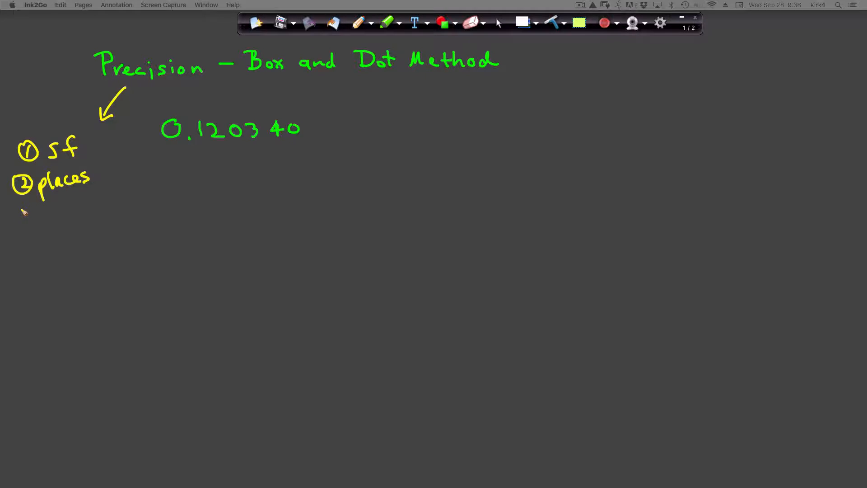
pyautogui.moveTo(14, 207); pyautogui.dragTo(28, 222)
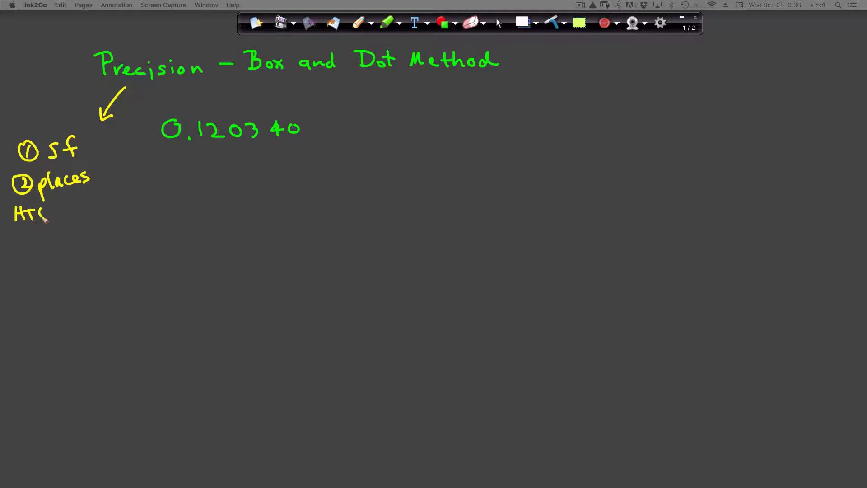
pyautogui.moveTo(49, 213); pyautogui.dragTo(66, 215)
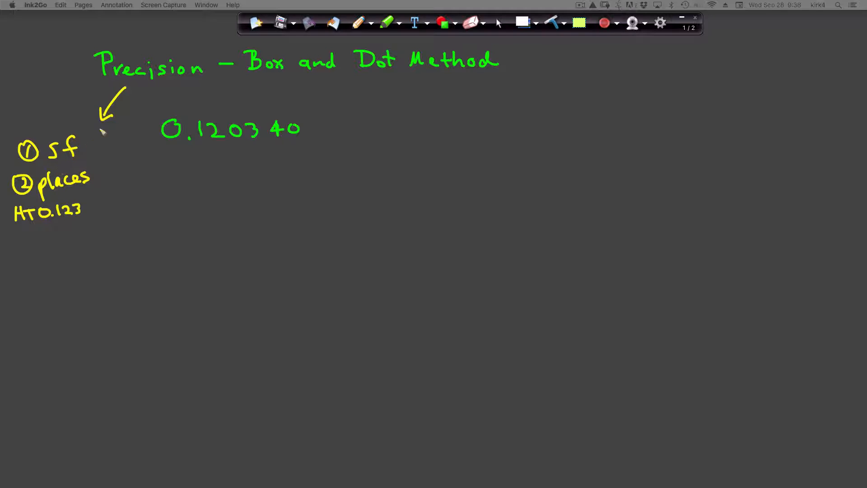
pyautogui.moveTo(335, 86)
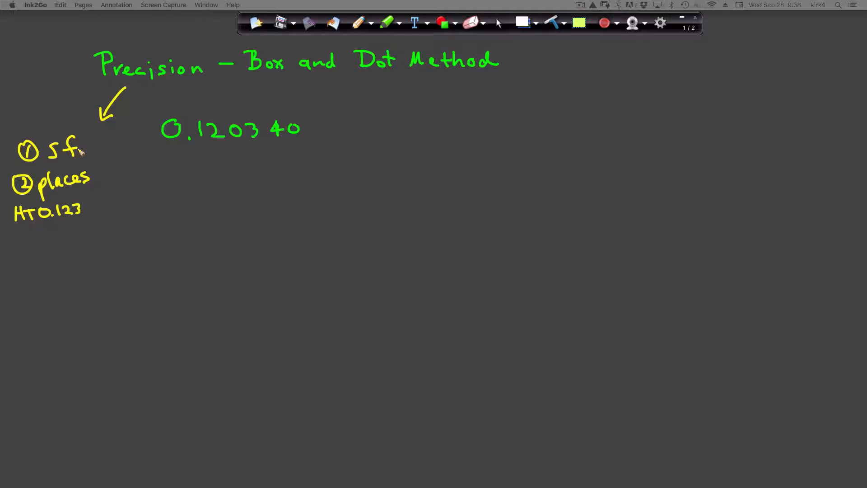
pyautogui.moveTo(92, 180)
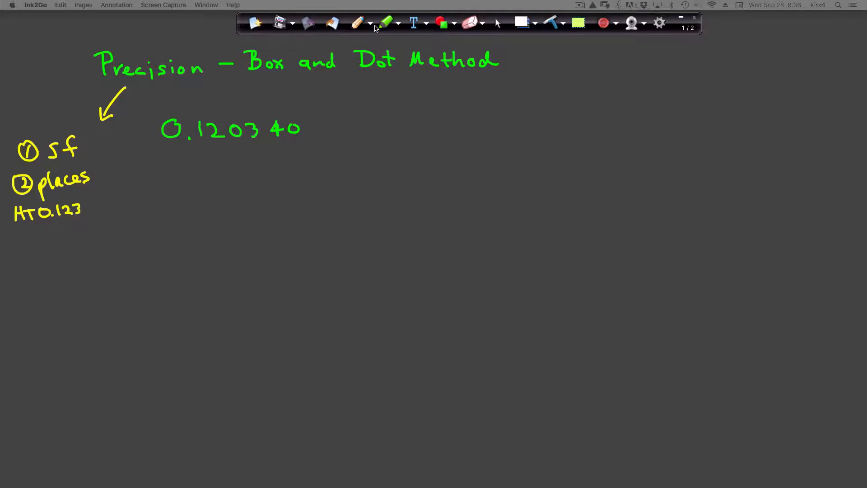
# In red ink, box the digits 12034 of 0.120340 and box the trailing 0 separately
pyautogui.click(398, 23)
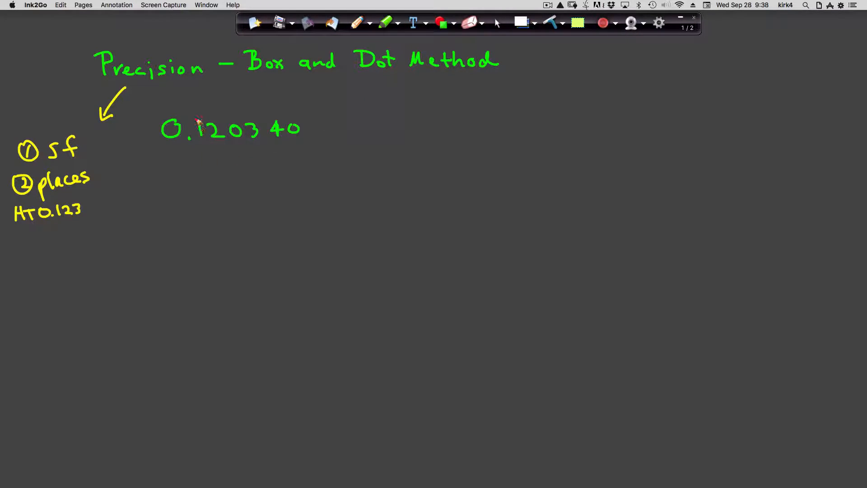
pyautogui.moveTo(198, 113); pyautogui.dragTo(204, 149)
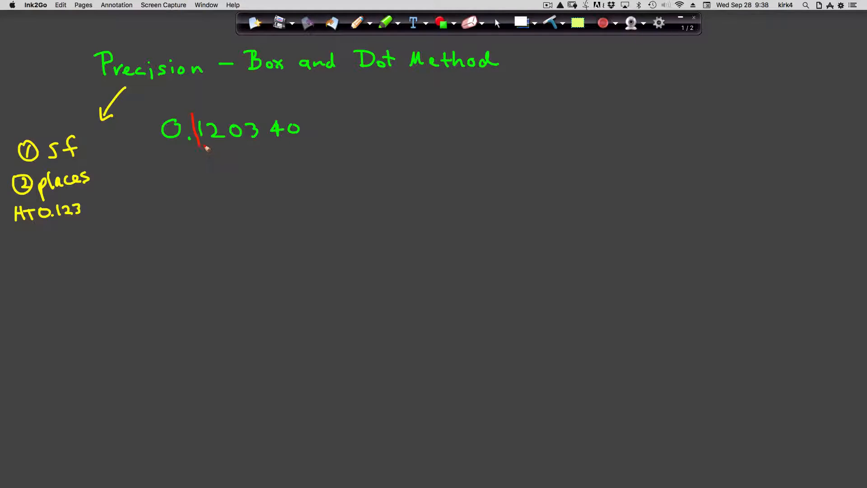
pyautogui.moveTo(200, 146); pyautogui.dragTo(290, 143)
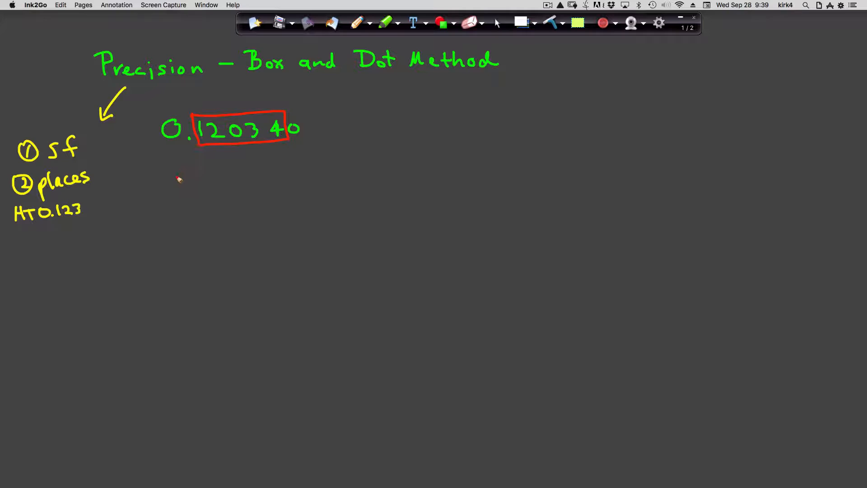
pyautogui.moveTo(178, 178); pyautogui.dragTo(188, 147)
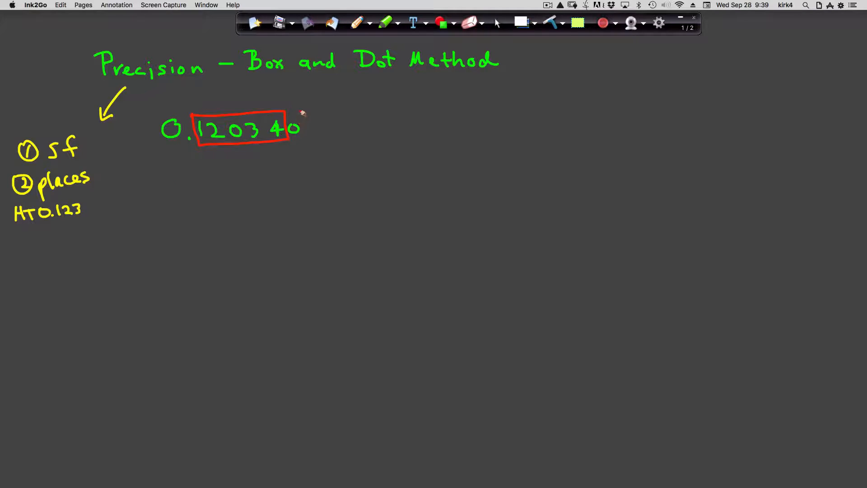
pyautogui.moveTo(303, 113); pyautogui.dragTo(314, 140)
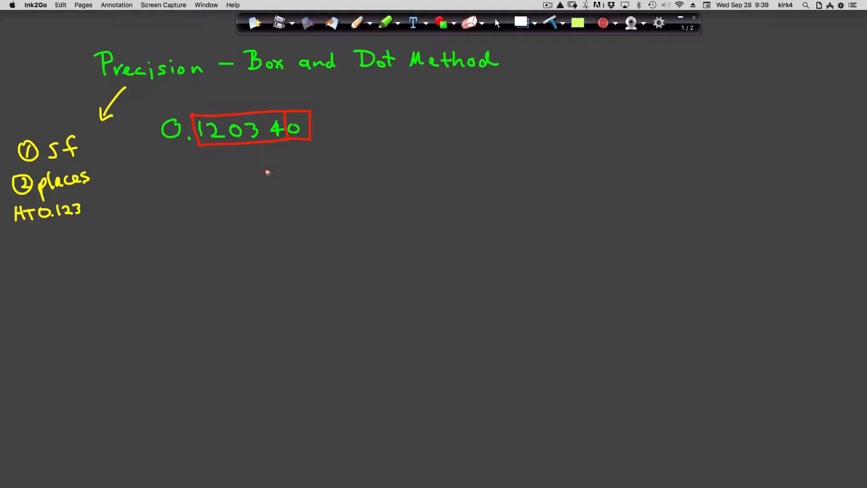
pyautogui.moveTo(272, 157)
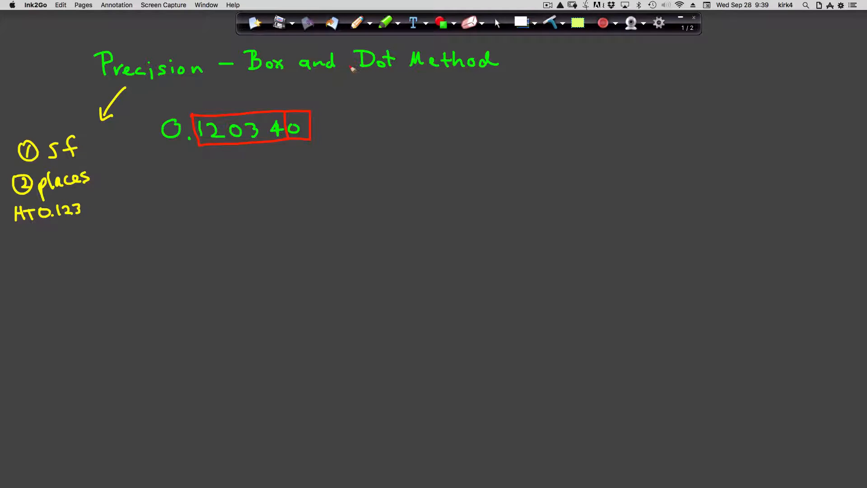
# In green, draw a divided table with sf | places headers and write 6 | 6dp
pyautogui.click(370, 23)
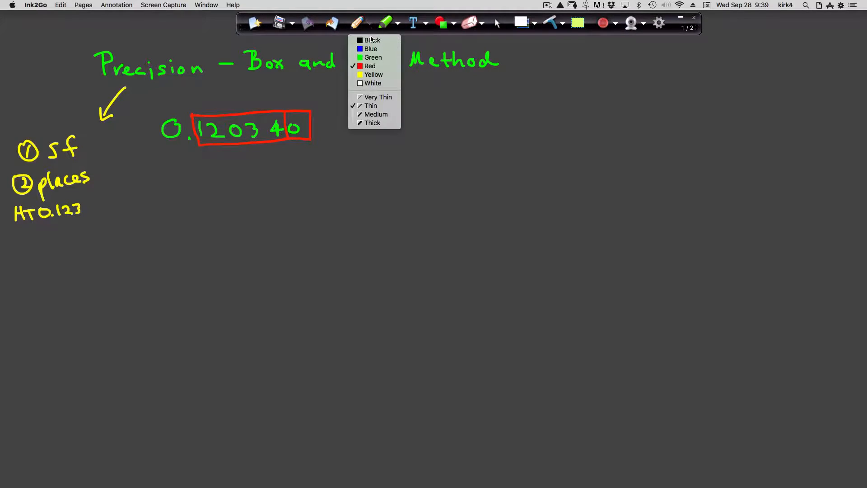
pyautogui.moveTo(374, 57)
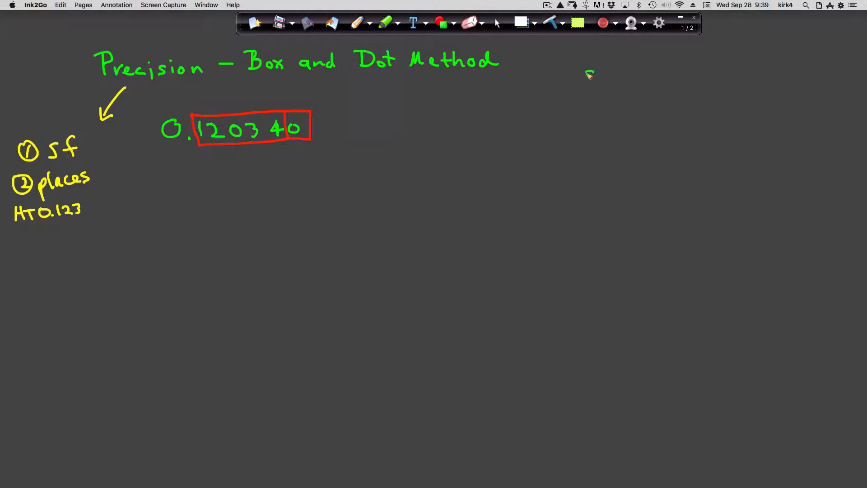
pyautogui.moveTo(579, 86); pyautogui.dragTo(612, 72)
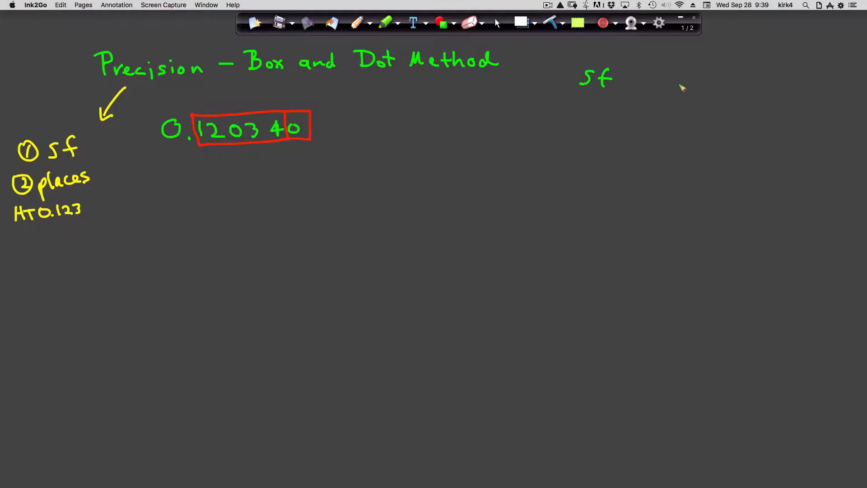
pyautogui.moveTo(651, 77); pyautogui.dragTo(678, 84)
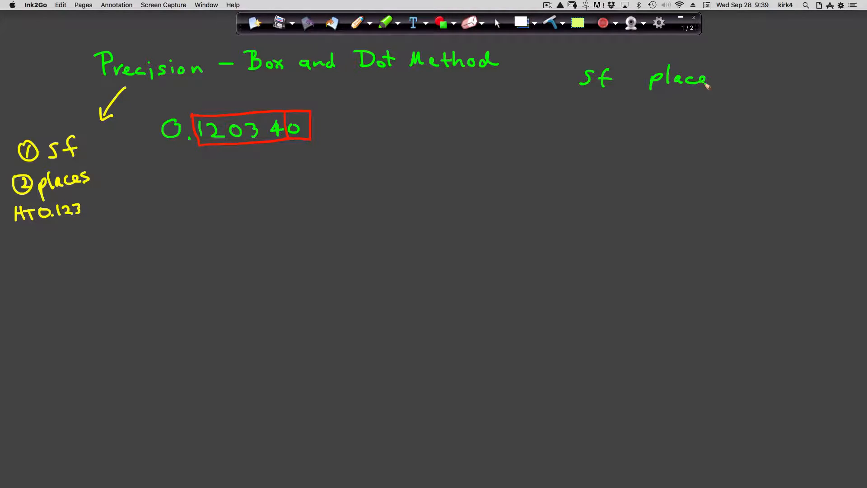
pyautogui.moveTo(631, 67); pyautogui.dragTo(625, 139)
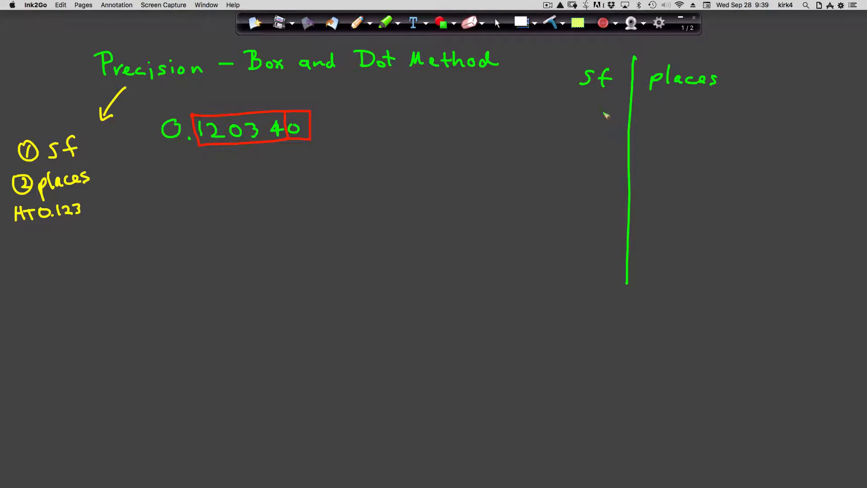
pyautogui.moveTo(562, 89); pyautogui.dragTo(729, 91)
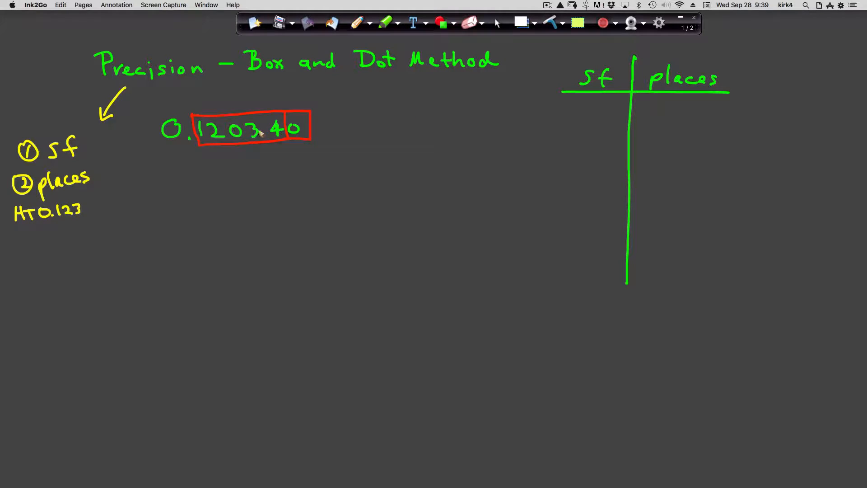
pyautogui.moveTo(603, 102); pyautogui.dragTo(596, 114)
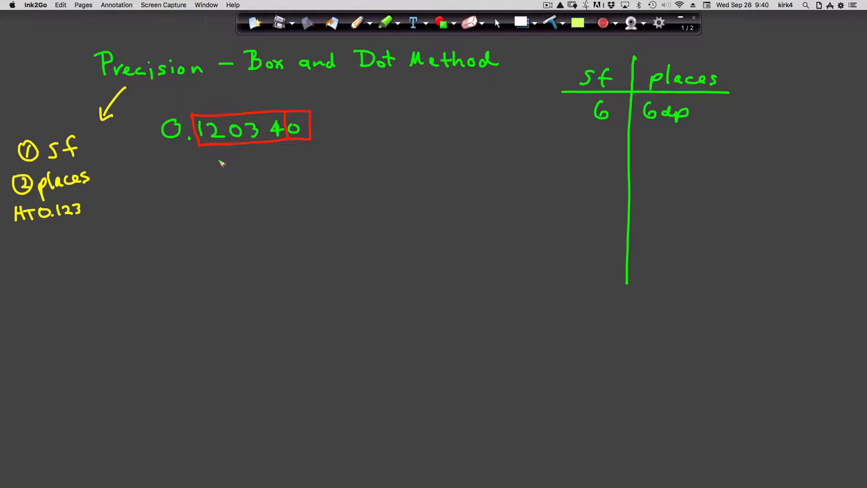
# Write 120.340 below 0.120340 and box it in red, trailing 0 boxed separately
pyautogui.moveTo(175, 163); pyautogui.dragTo(177, 183)
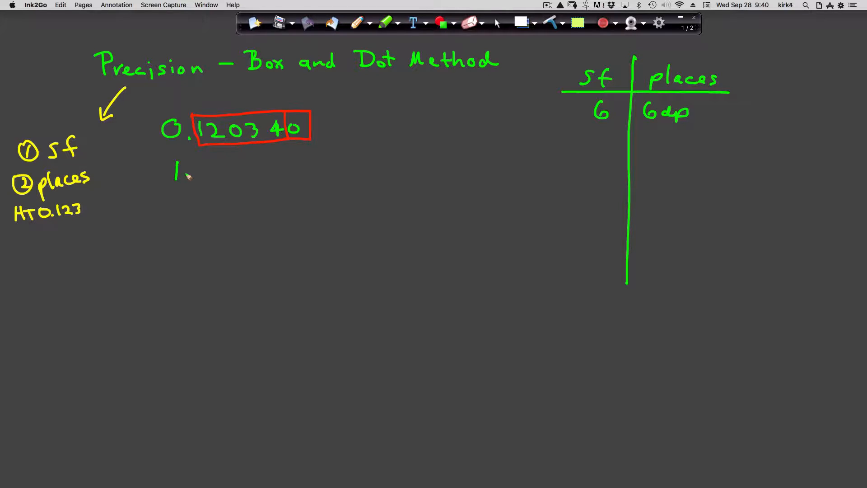
pyautogui.moveTo(193, 171); pyautogui.dragTo(232, 175)
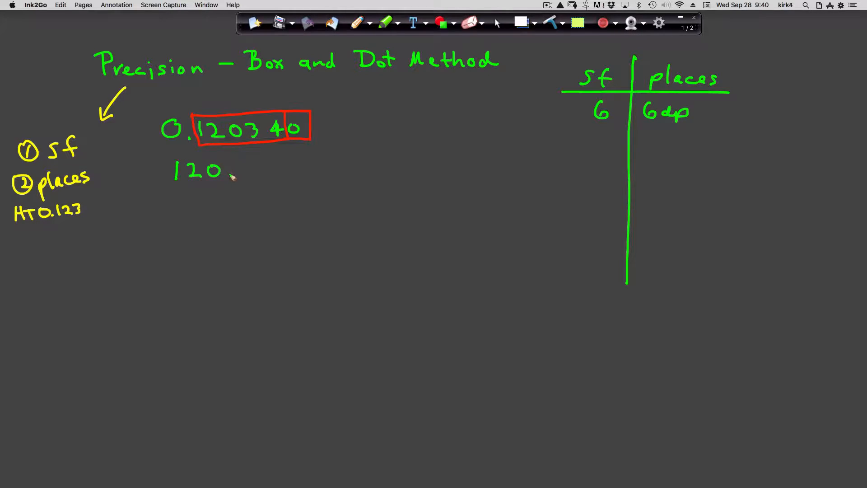
pyautogui.click(238, 166)
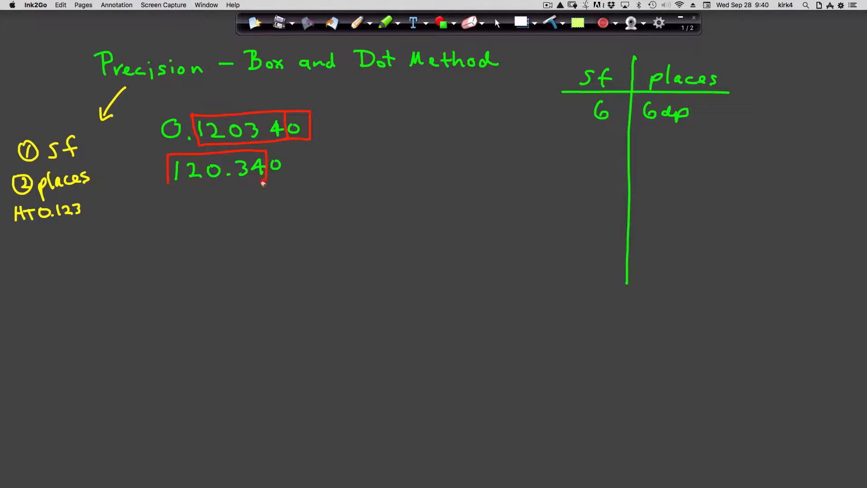
pyautogui.moveTo(166, 182); pyautogui.dragTo(265, 179)
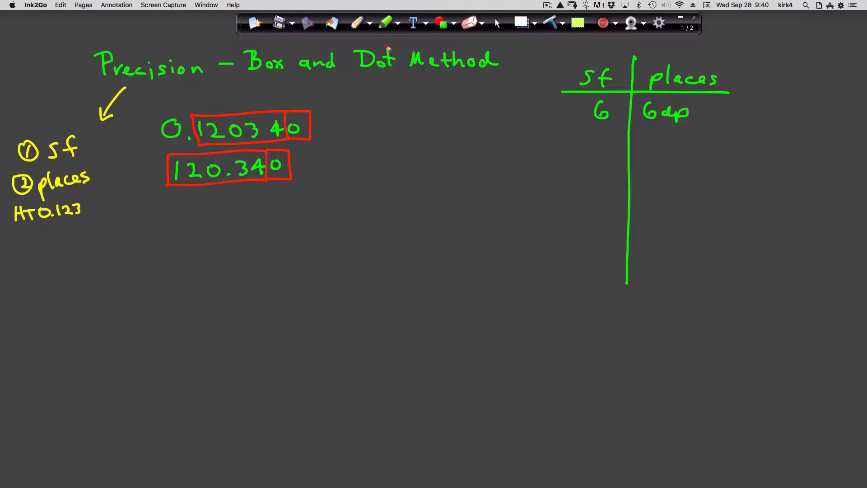
# Switch back to green ink and write 6 in the sf column's second row
pyautogui.click(370, 22)
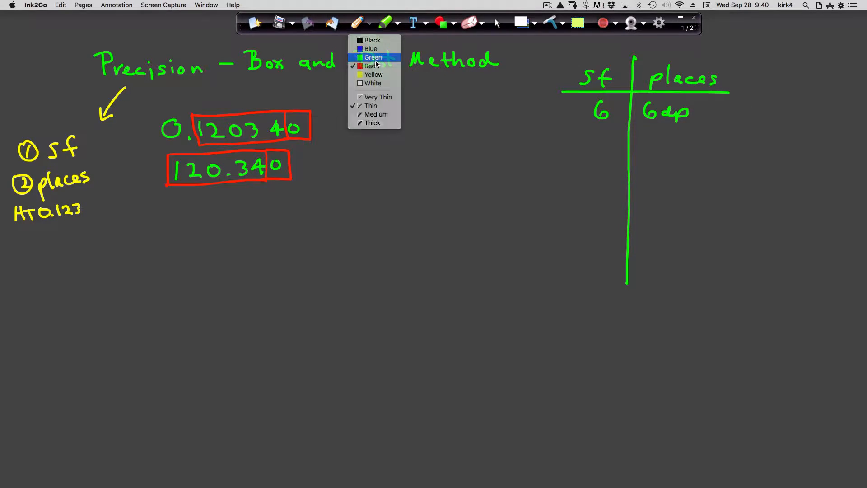
pyautogui.click(373, 57)
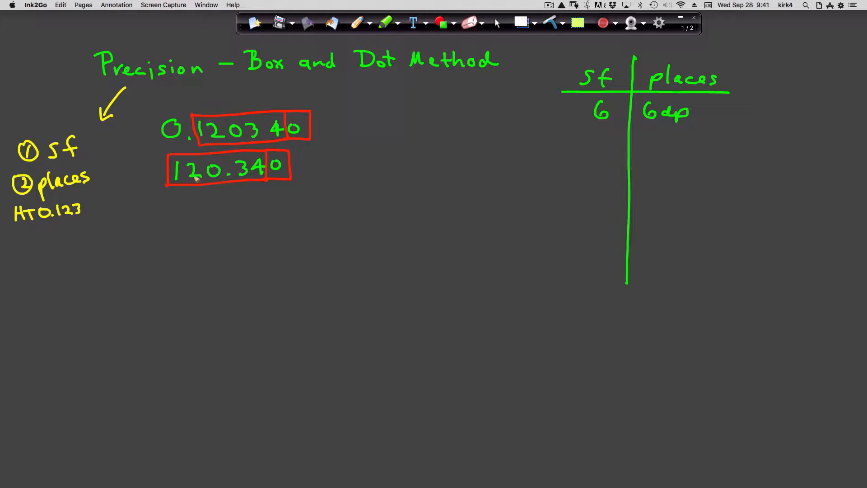
pyautogui.moveTo(249, 173)
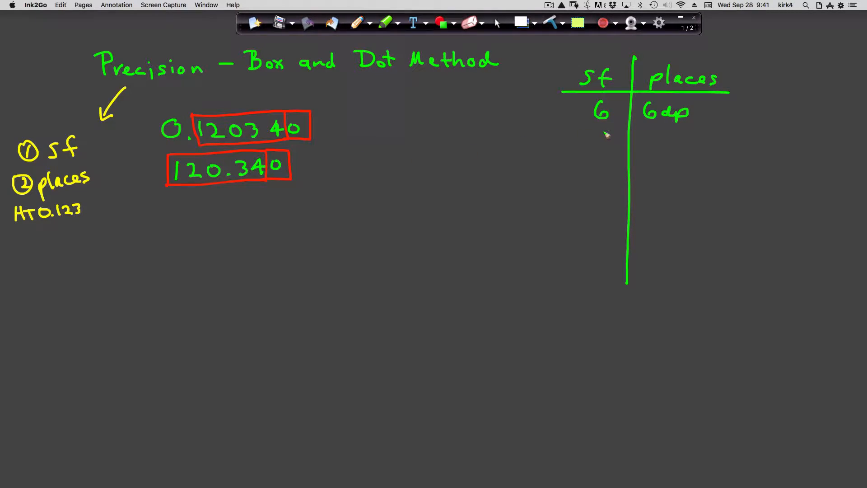
pyautogui.moveTo(594, 136); pyautogui.dragTo(606, 150)
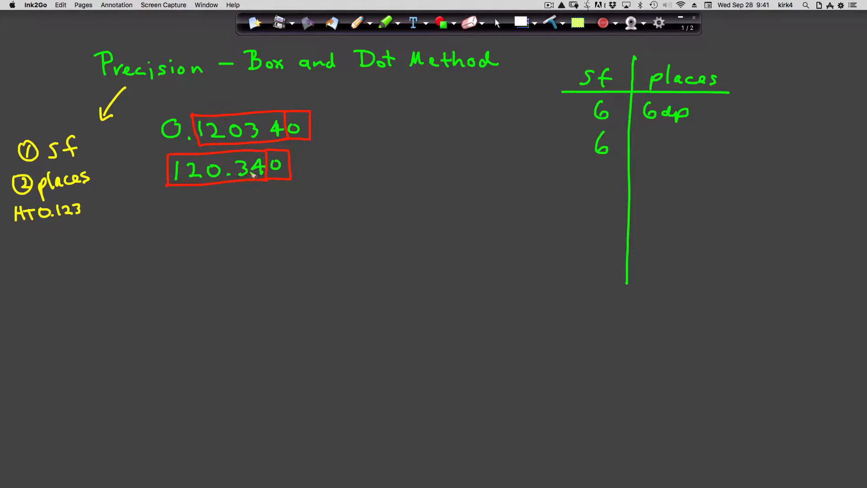
pyautogui.moveTo(426, 170)
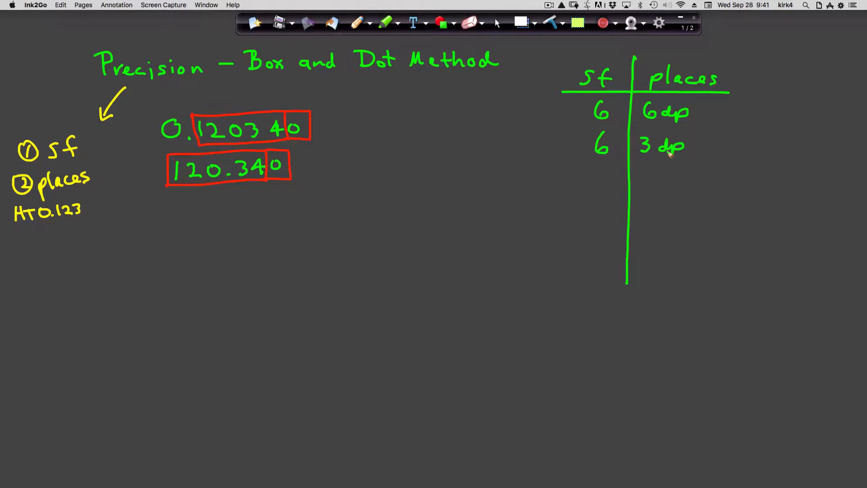
pyautogui.moveTo(669, 99)
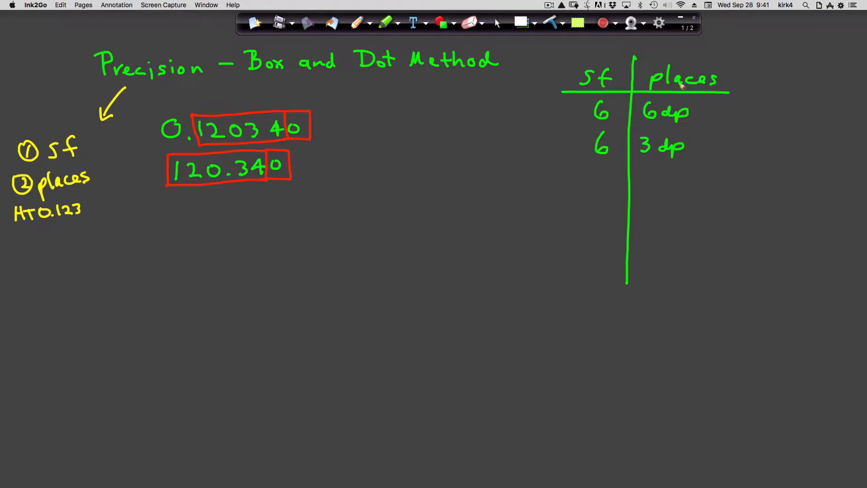
pyautogui.moveTo(680, 86)
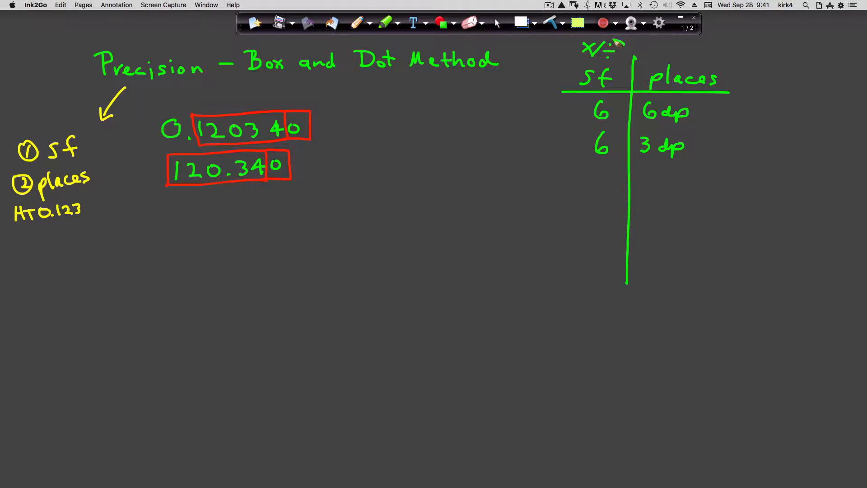
# Write circled ×/÷ above the sf column and circled +/− above places
pyautogui.moveTo(576, 50); pyautogui.dragTo(619, 50)
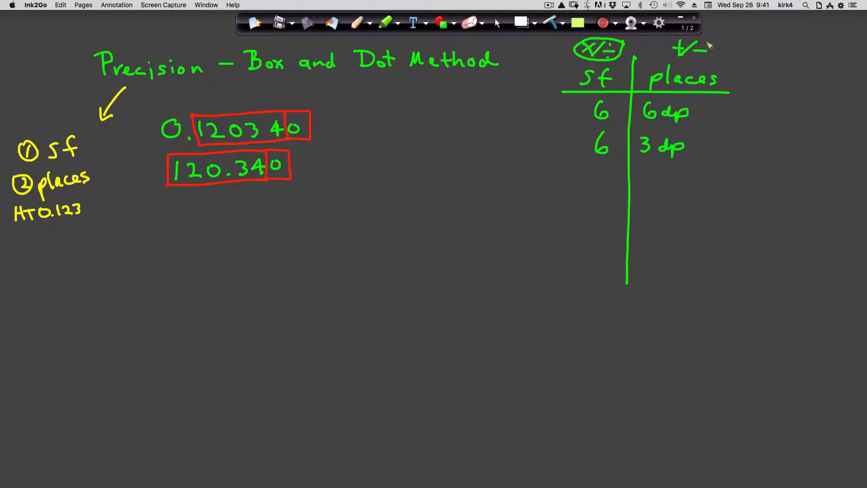
pyautogui.moveTo(670, 52); pyautogui.dragTo(714, 49)
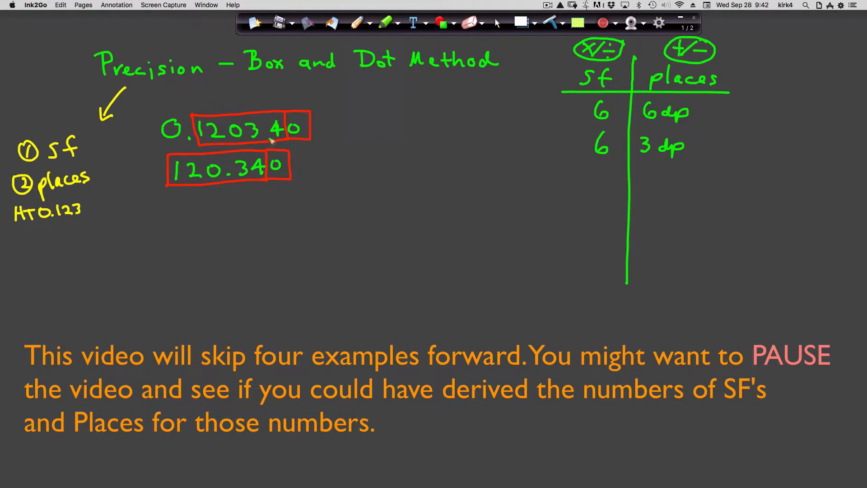
pyautogui.moveTo(215, 209)
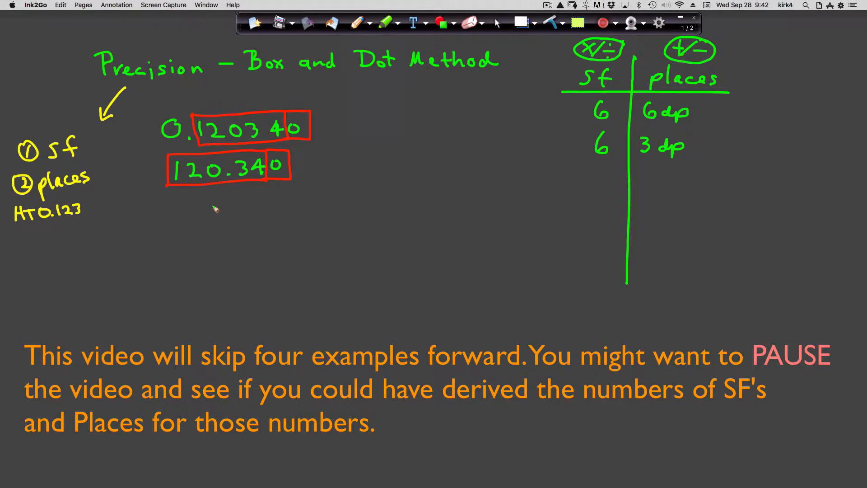
pyautogui.click(386, 23)
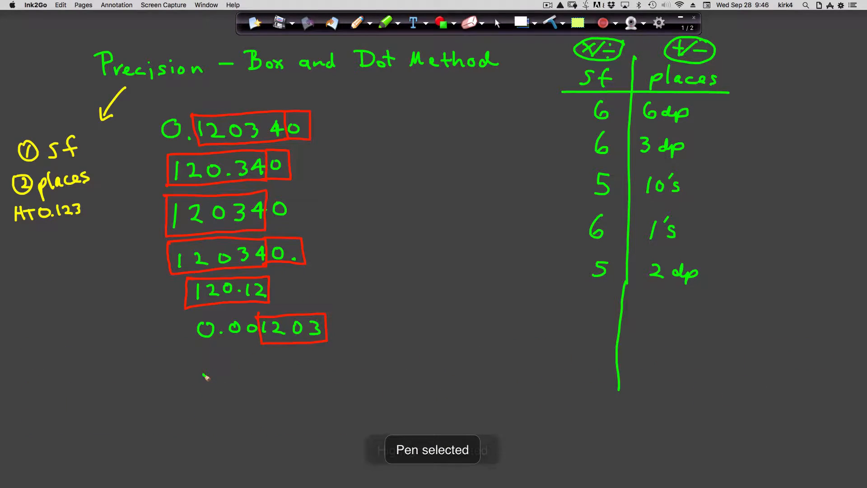
# Handwrite 0.0120 × 10⁷ in green below 0.001203
pyautogui.moveTo(199, 379); pyautogui.dragTo(232, 382)
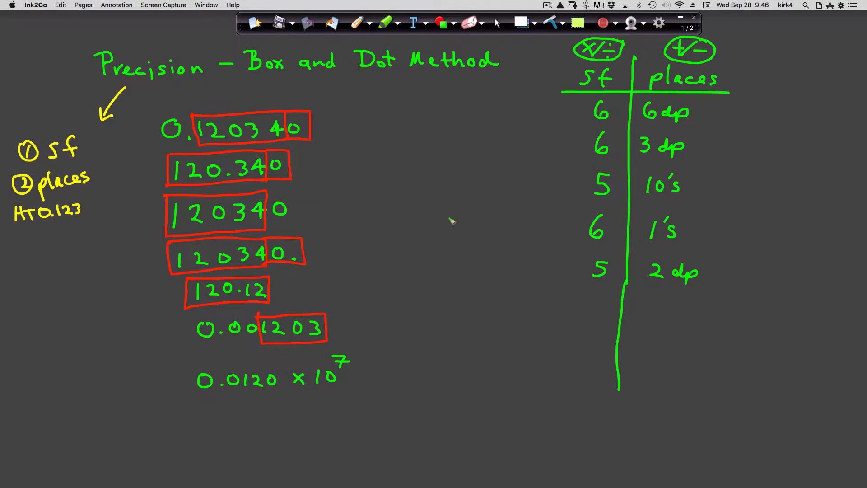
pyautogui.moveTo(293, 390)
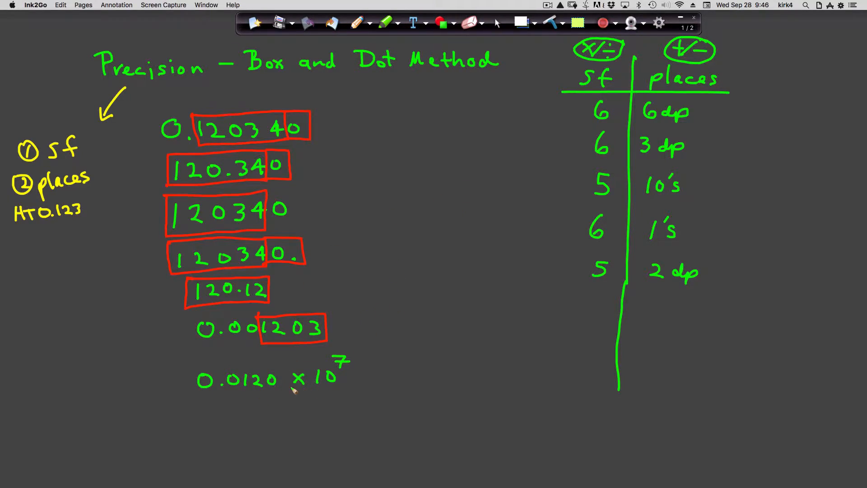
pyautogui.moveTo(246, 392)
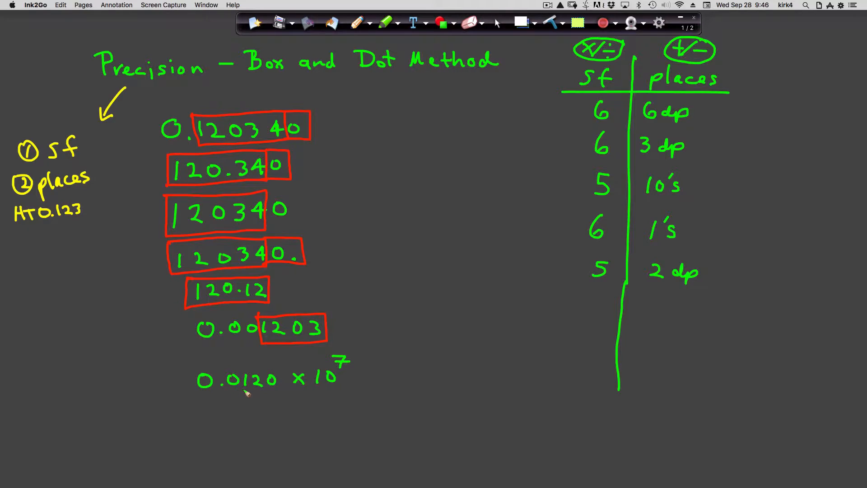
pyautogui.moveTo(290, 392)
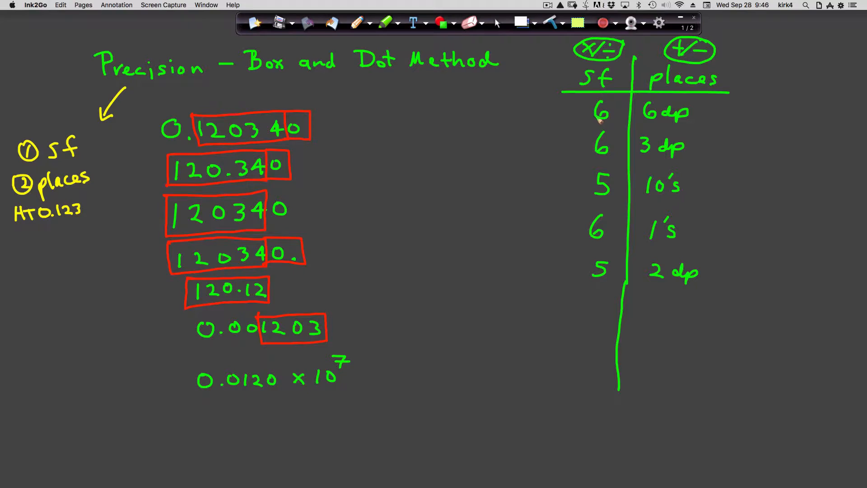
pyautogui.moveTo(540, 163)
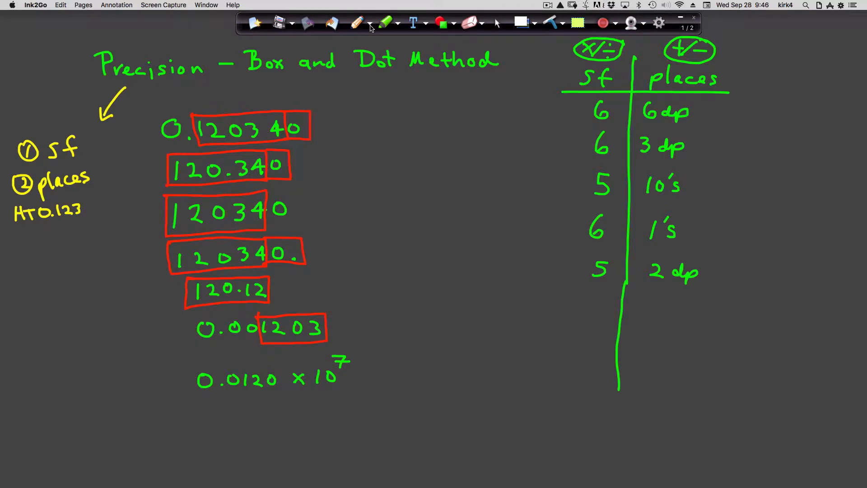
# Box 12 and the final 0 of 0.0120 × 10⁷ in red, then write 3 and 4th in green
pyautogui.click(357, 22)
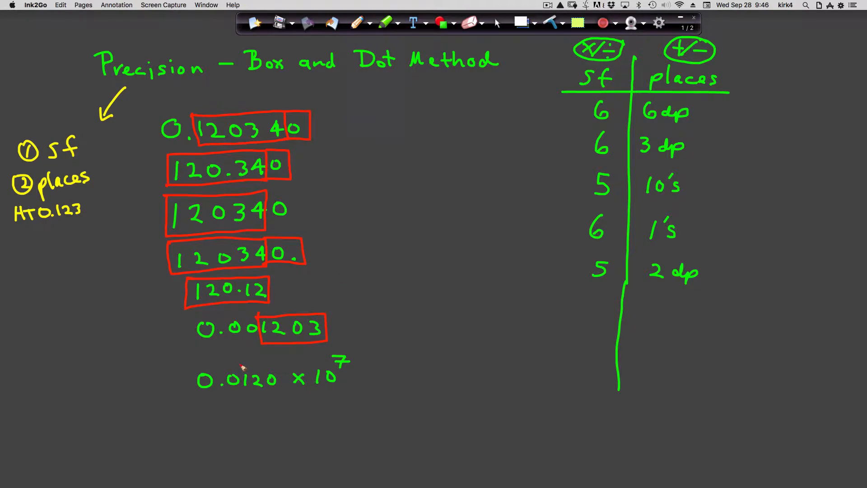
pyautogui.moveTo(254, 365); pyautogui.dragTo(263, 396)
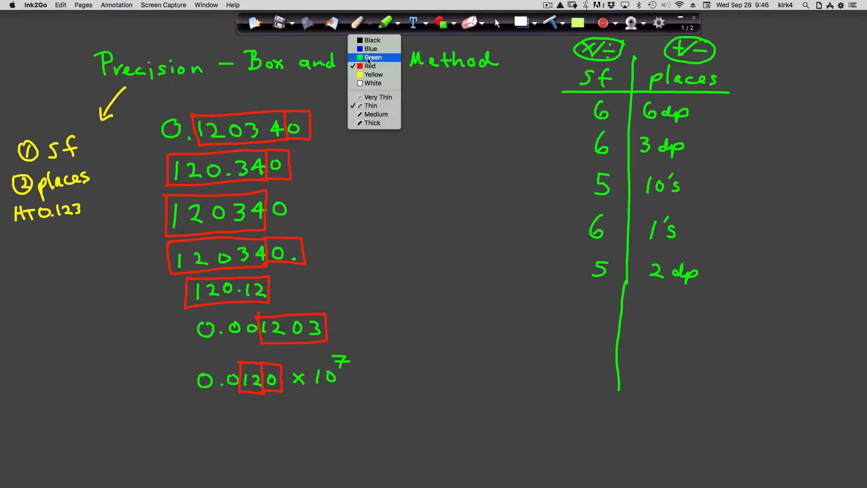
pyautogui.click(374, 57)
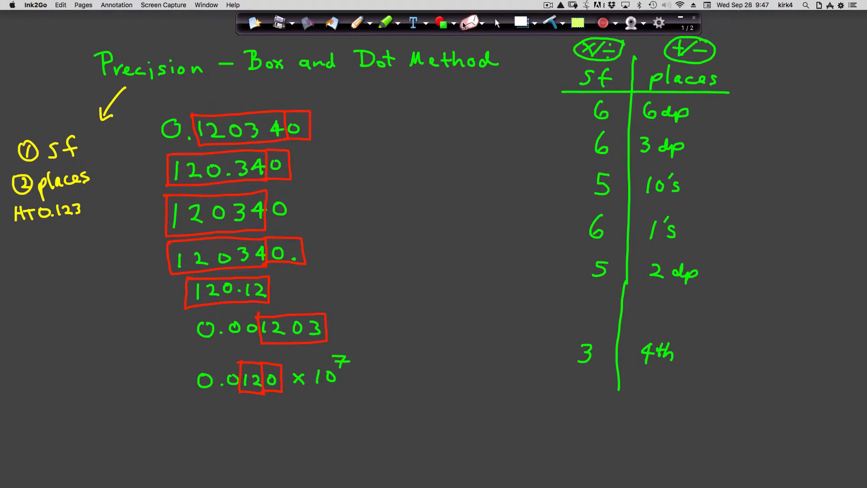
pyautogui.click(468, 23)
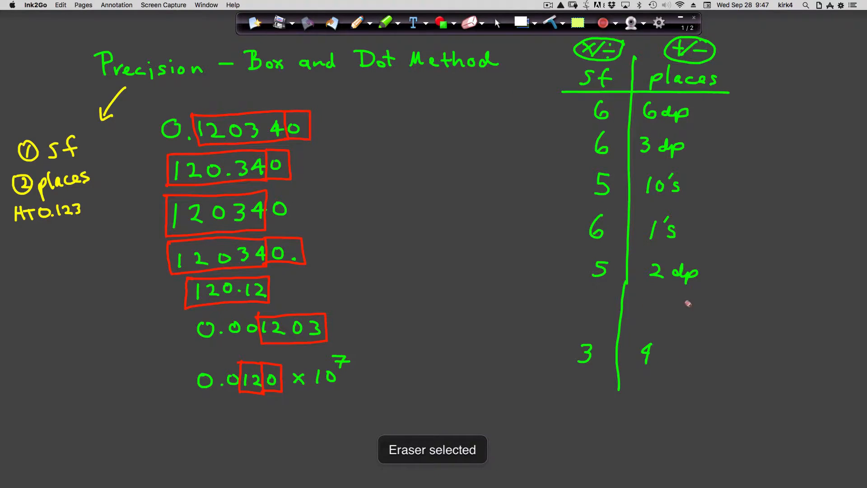
# Reselect the drawing pen to finish the 4 dp and 4 sf entries
pyautogui.click(357, 22)
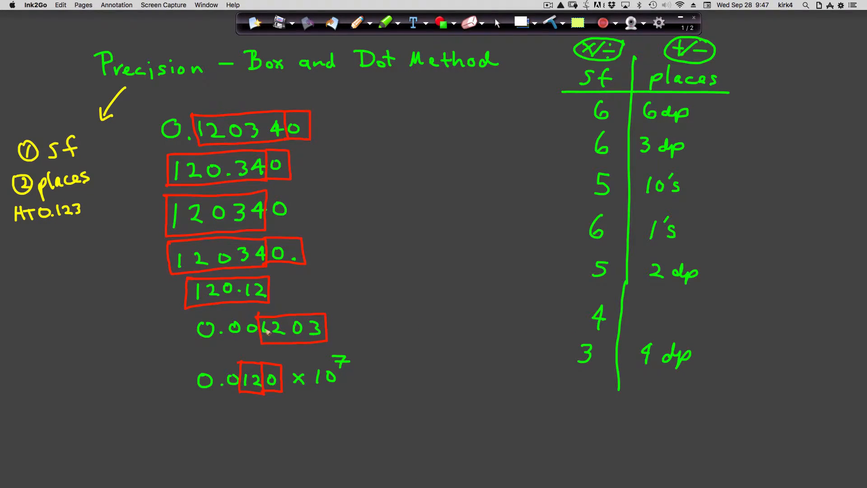
pyautogui.moveTo(661, 308)
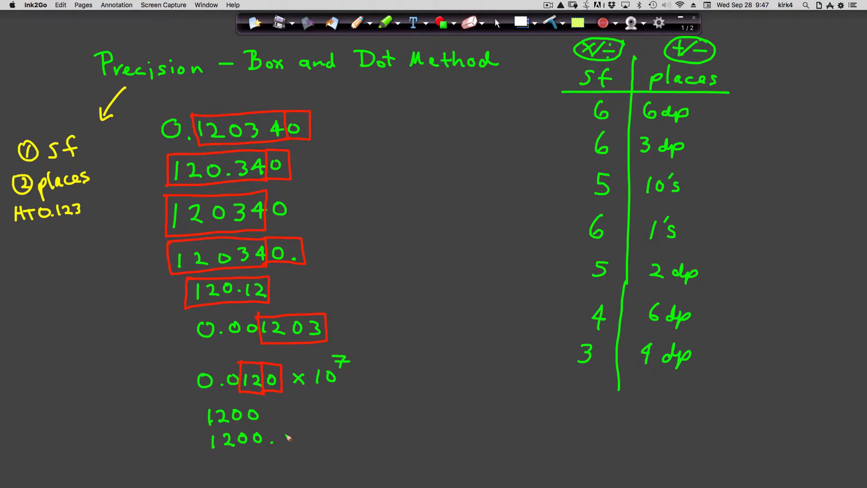
pyautogui.moveTo(374, 78)
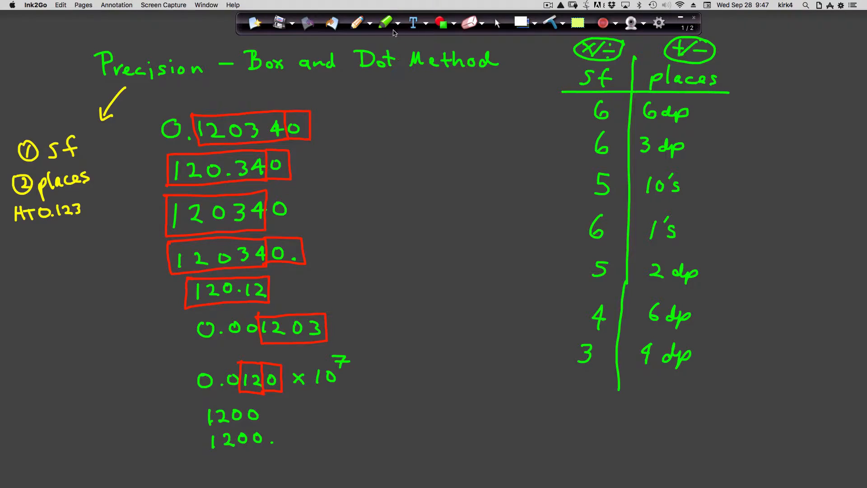
# Box the 12 of 1200 in red, then record 2 and 100's in green in the table
pyautogui.click(397, 23)
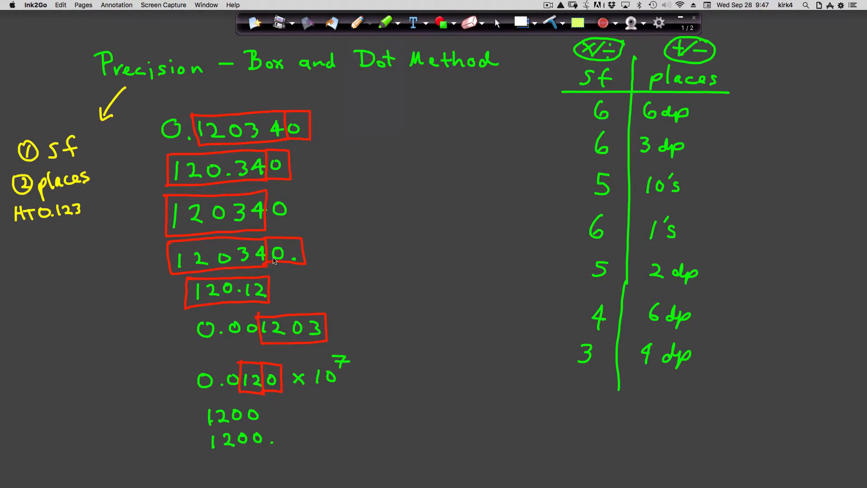
pyautogui.moveTo(194, 401); pyautogui.dragTo(232, 407)
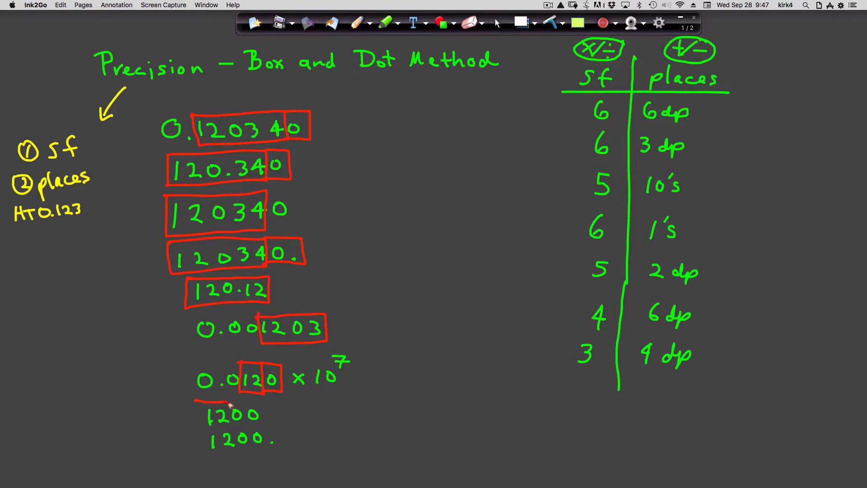
pyautogui.moveTo(197, 401); pyautogui.dragTo(233, 426)
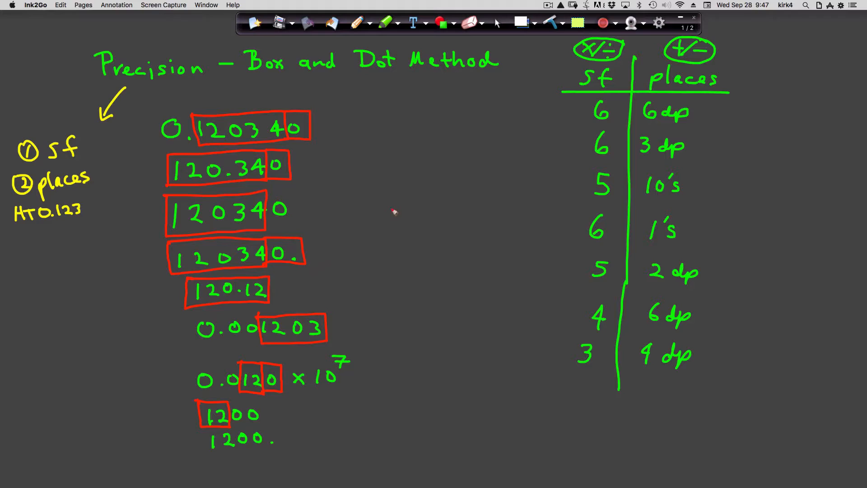
pyautogui.moveTo(399, 29)
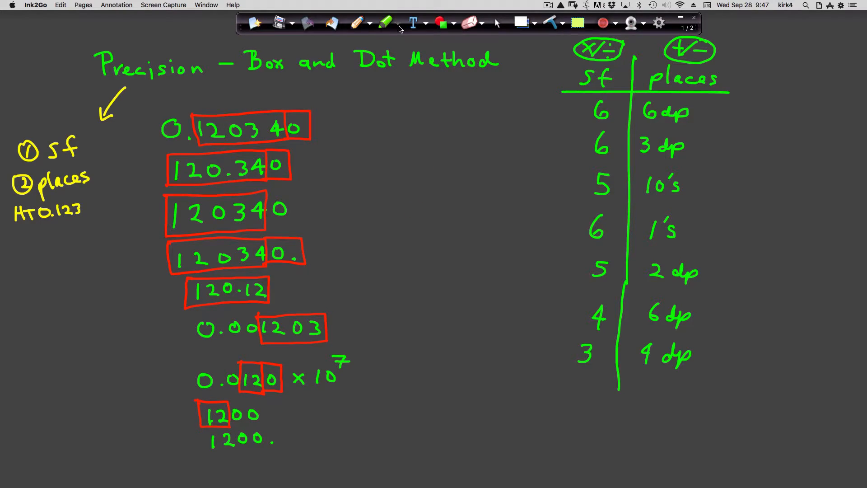
pyautogui.click(368, 23)
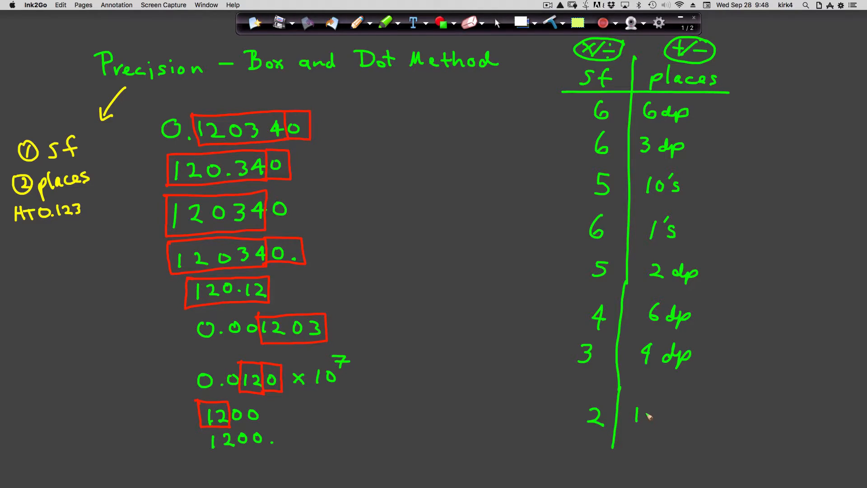
pyautogui.write("100's")
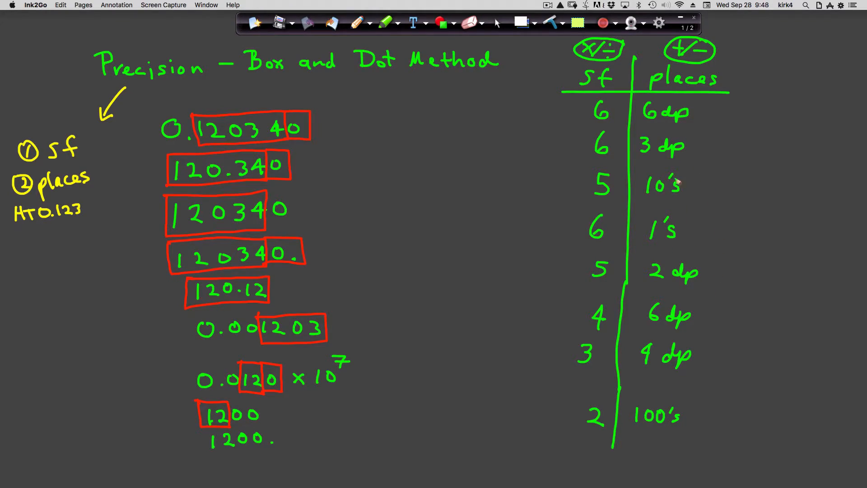
pyautogui.moveTo(670, 246)
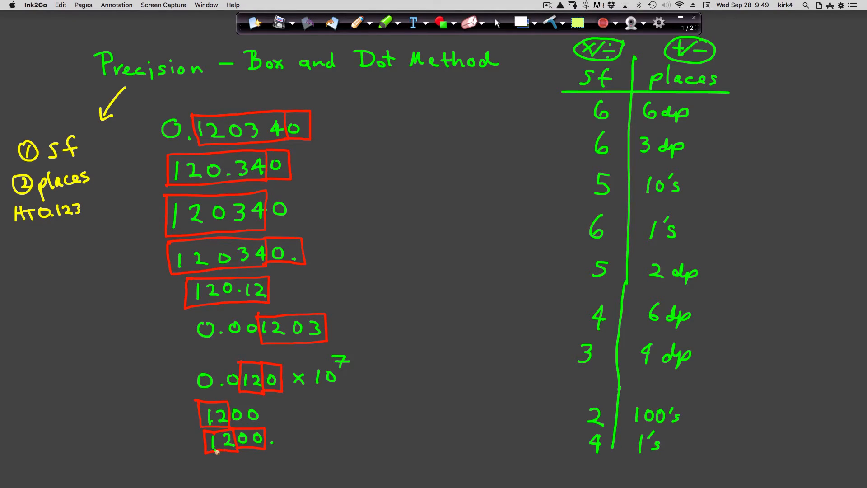
pyautogui.moveTo(248, 447)
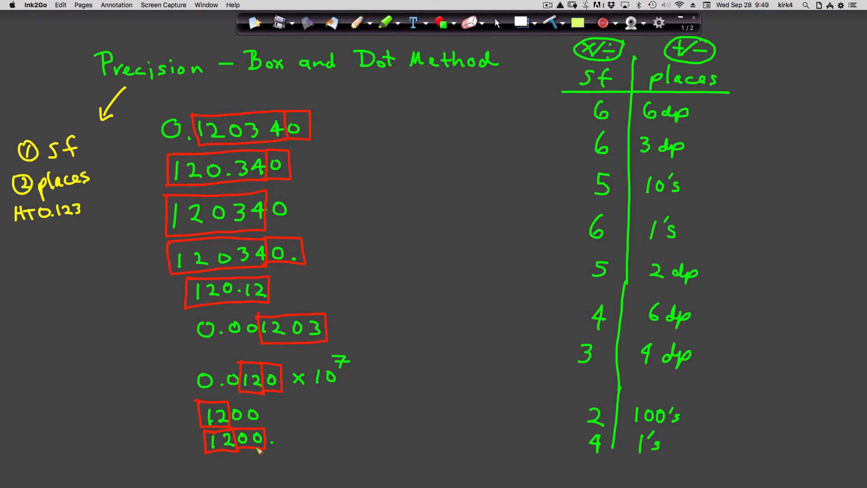
pyautogui.moveTo(257, 425)
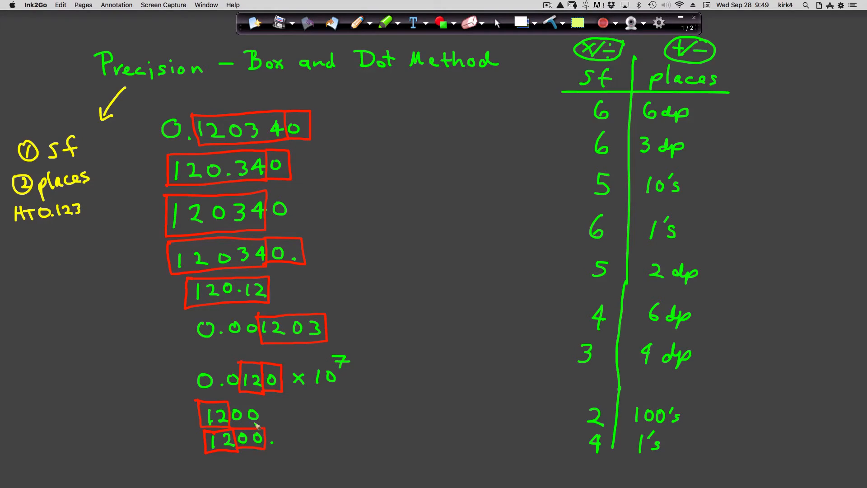
pyautogui.moveTo(462, 249)
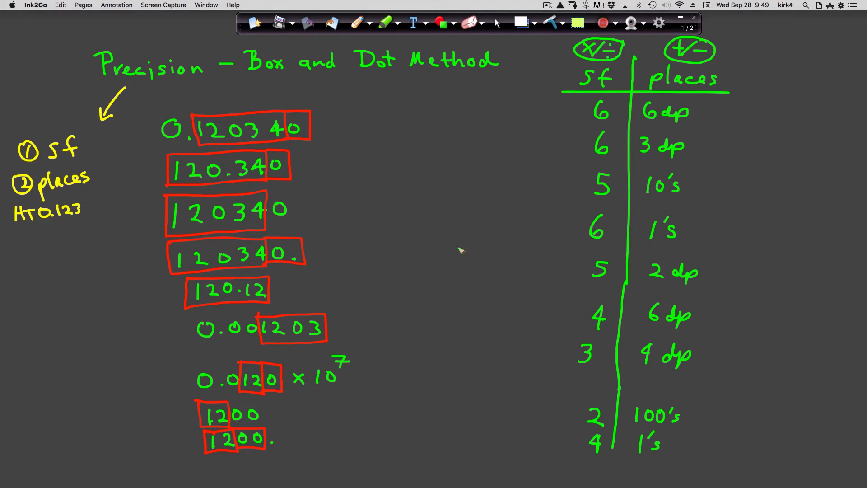
pyautogui.moveTo(384, 374)
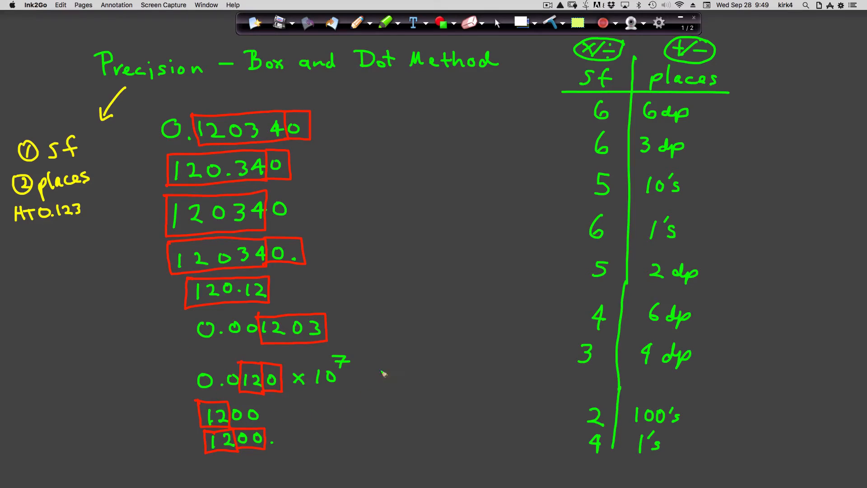